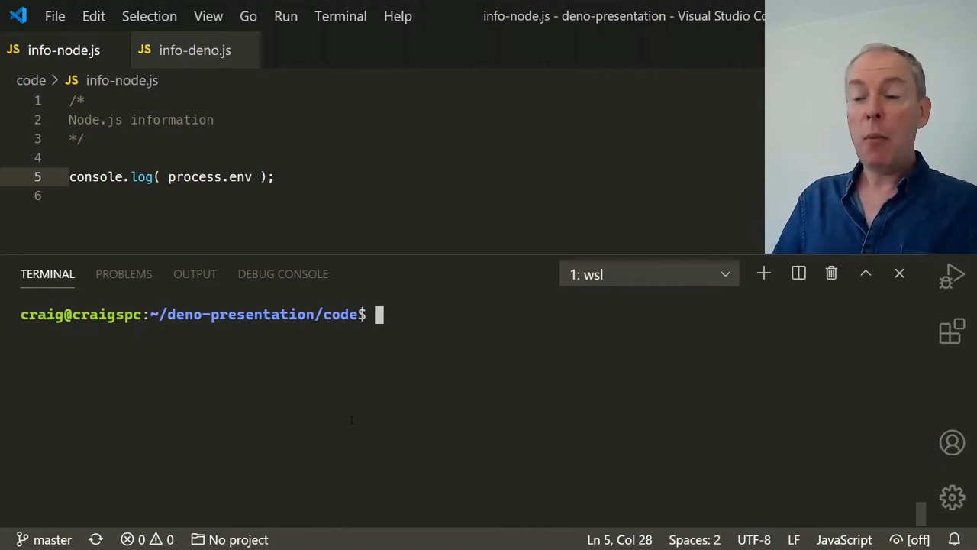
# - Run 'node info-node.js' and scroll through the printed process.env variables
pyautogui.write('node')
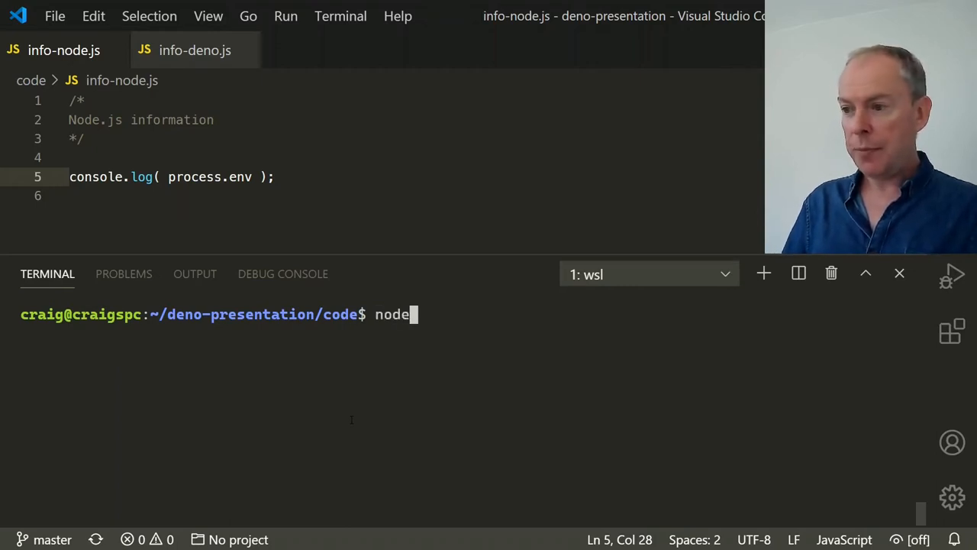
pyautogui.write('info')
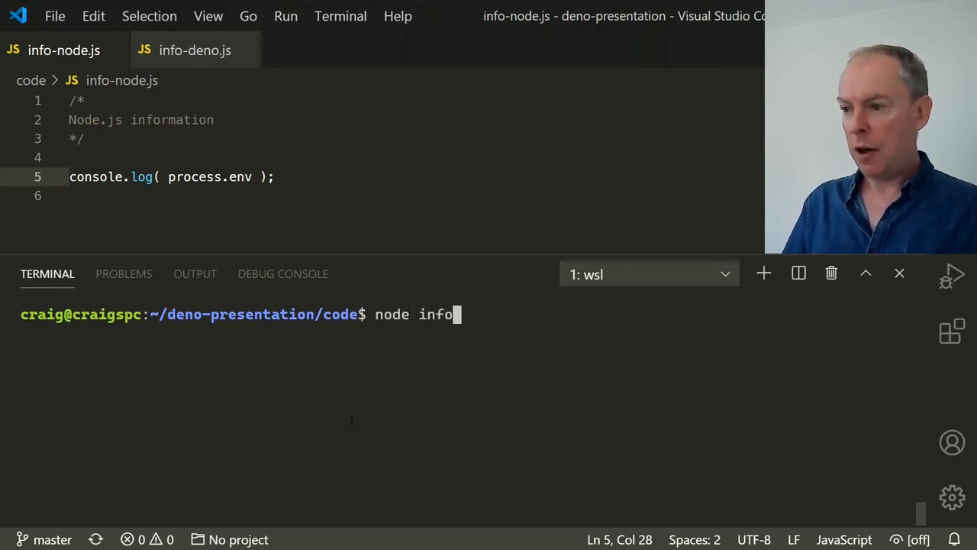
pyautogui.write('-node.js')
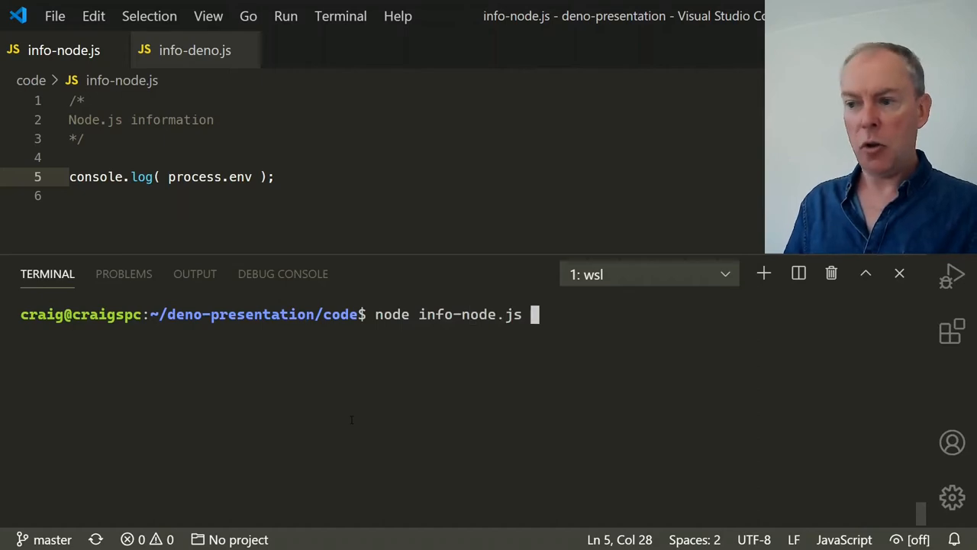
pyautogui.press('Return')
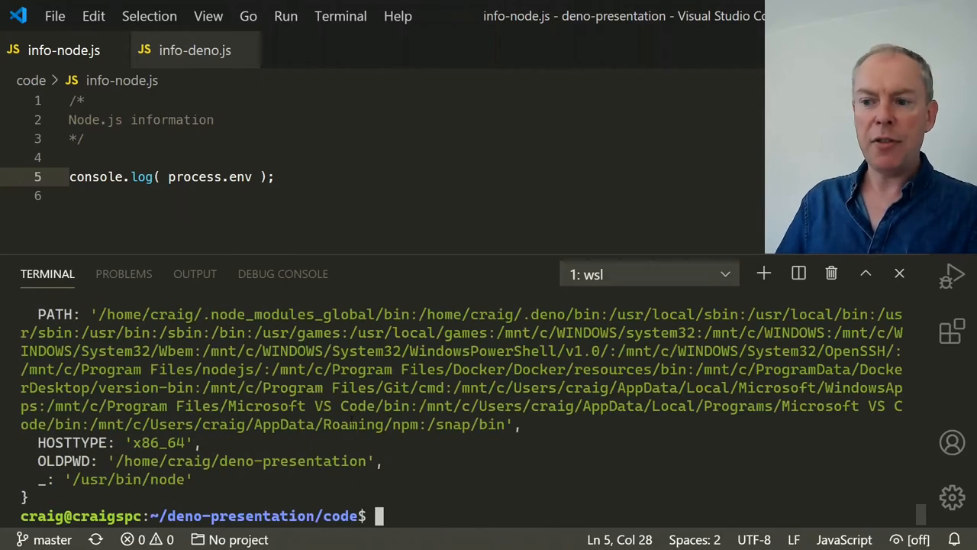
pyautogui.scroll(3)
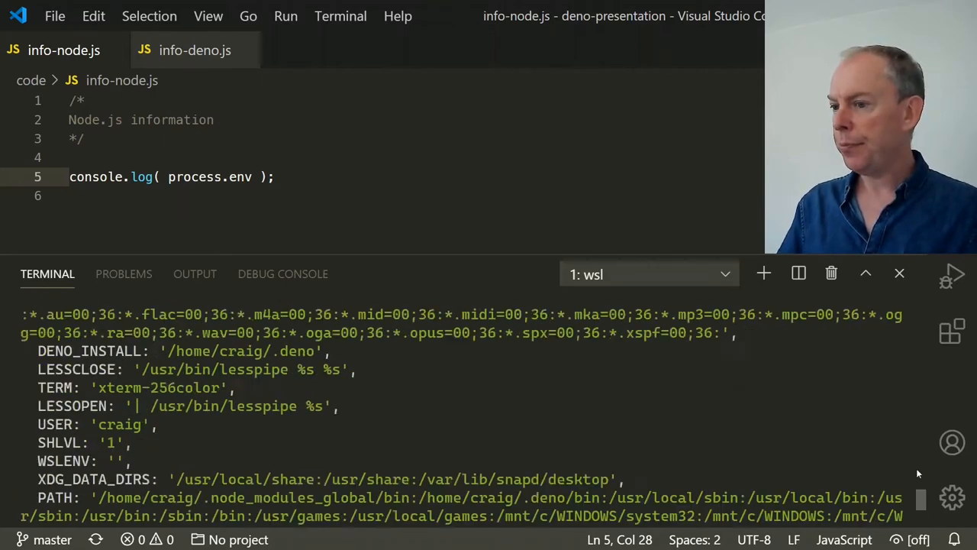
pyautogui.scroll(-3)
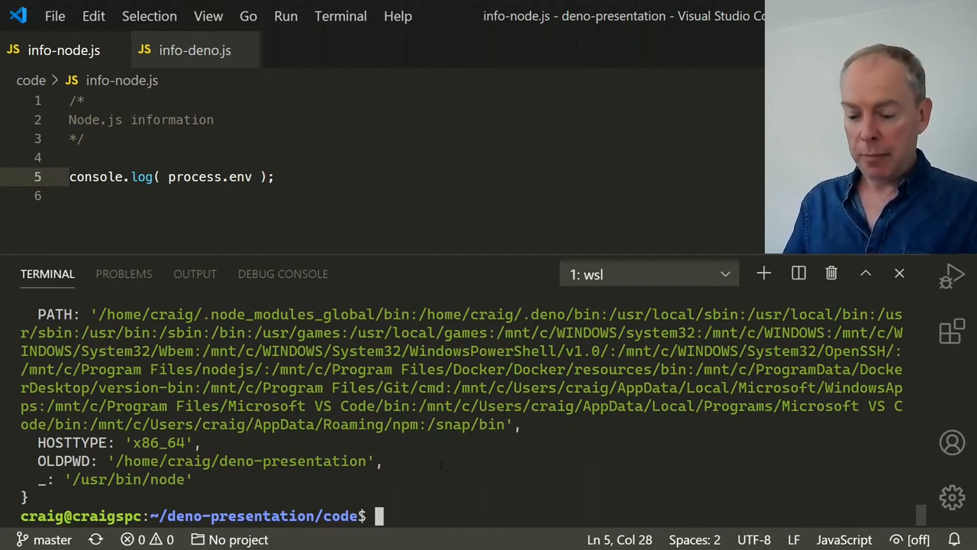
# - Start the Deno REPL, evaluate Deno.env.toObject(), and scroll through the printed variables
pyautogui.write('deno')
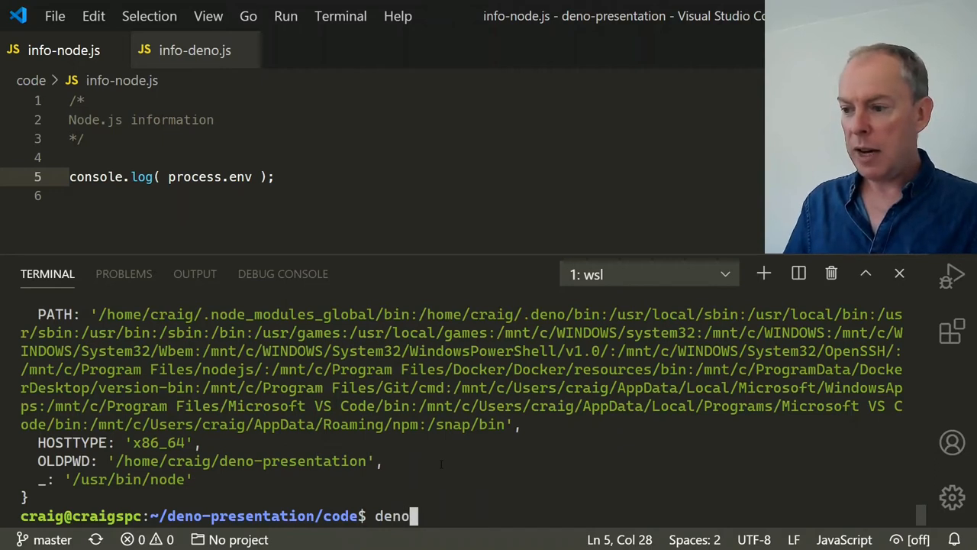
pyautogui.press('Return')
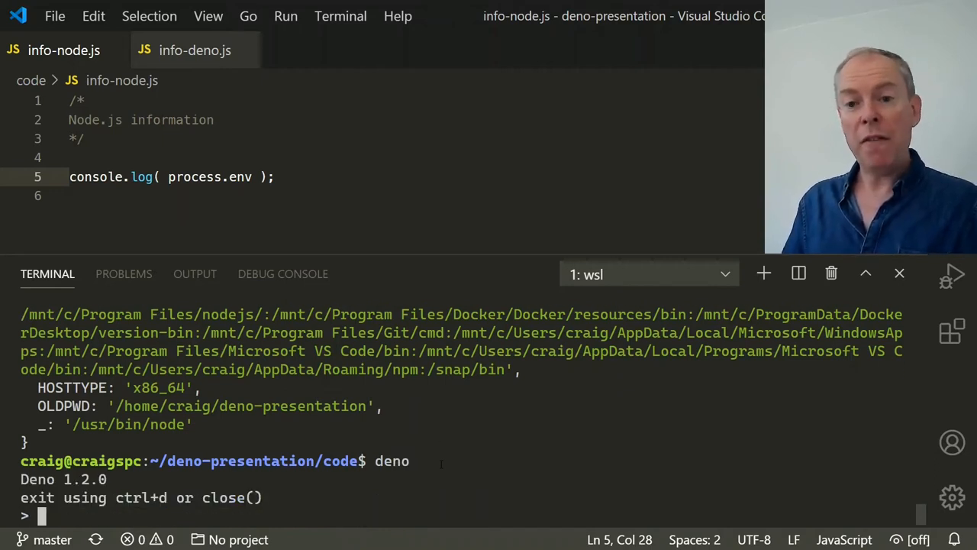
pyautogui.write('Deno.env.toObject();')
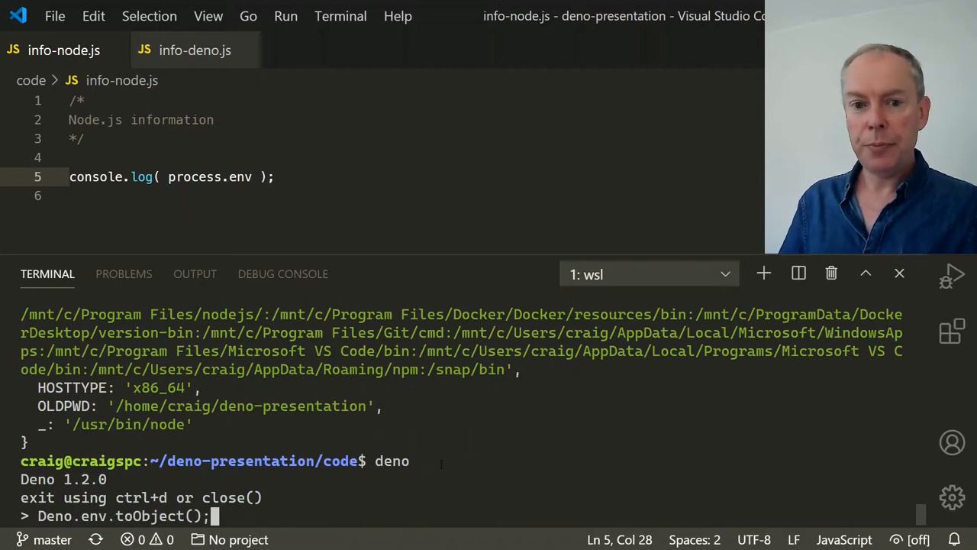
pyautogui.press('Return')
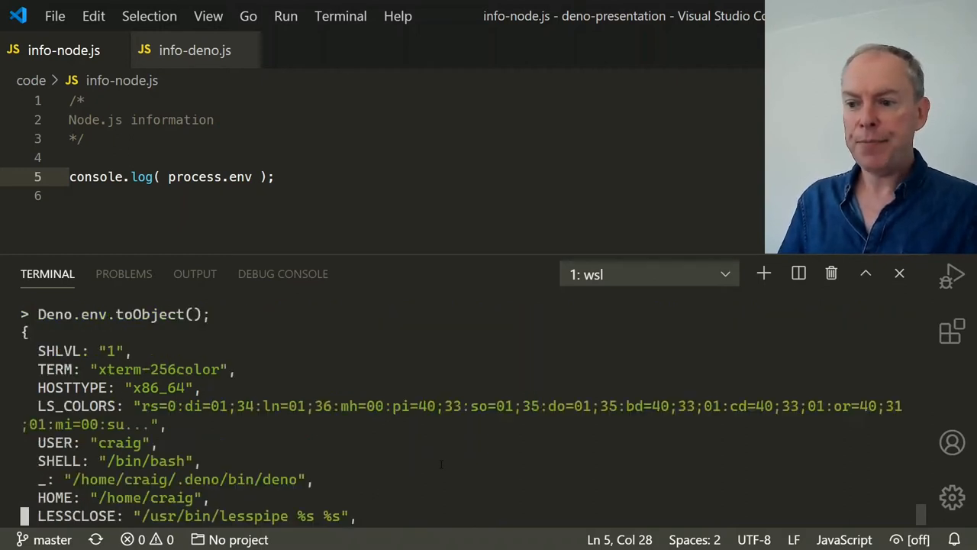
pyautogui.scroll(-3)
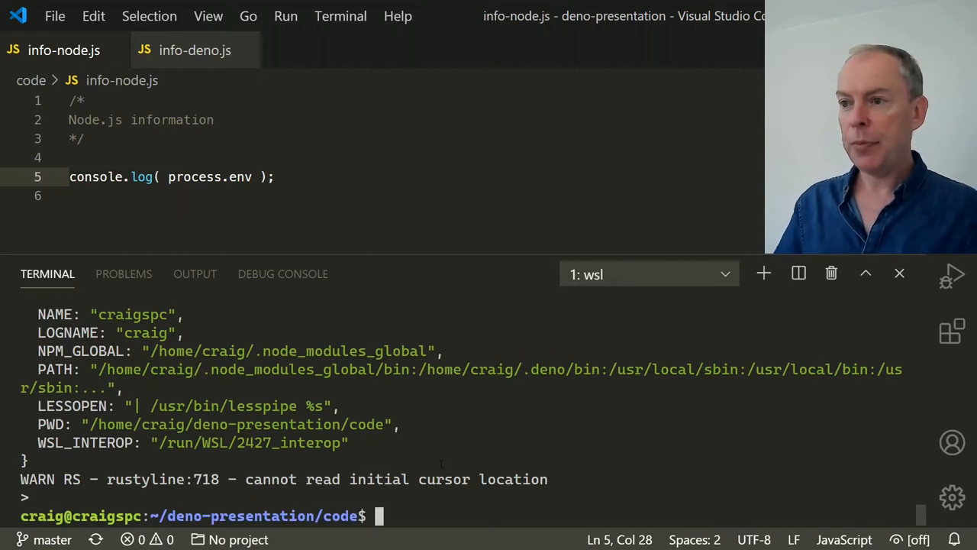
# - Open info-deno.js and run it with 'deno run info-deno.js'
pyautogui.click(195, 49)
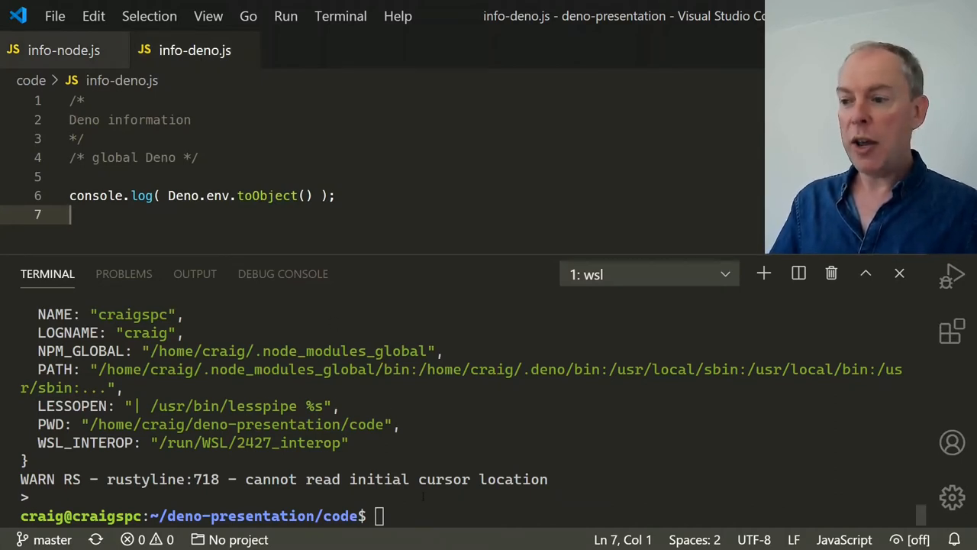
pyautogui.write('deno')
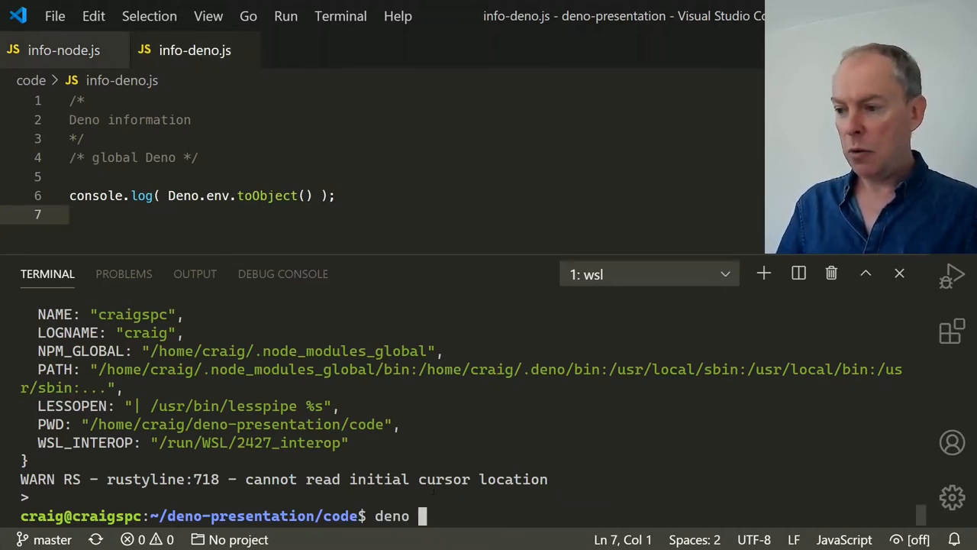
pyautogui.write('run info')
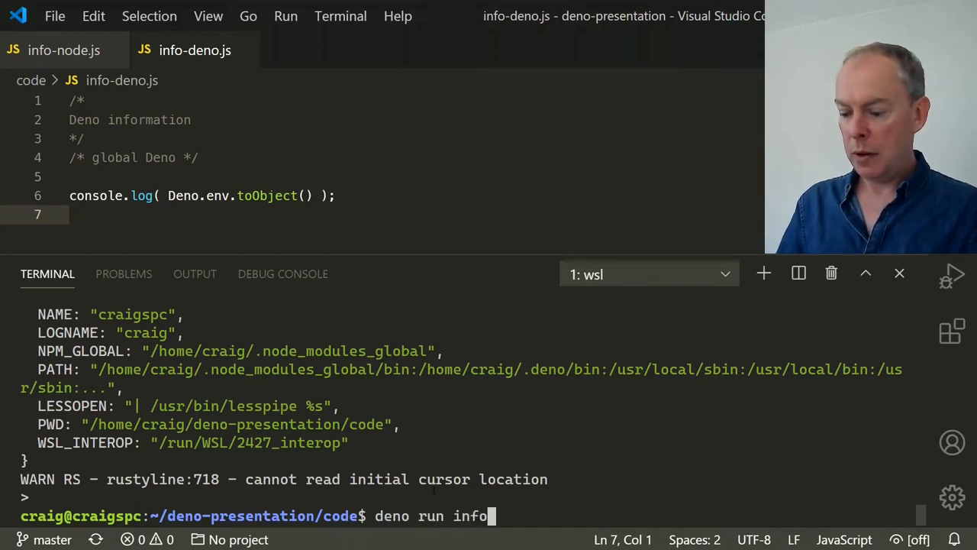
pyautogui.write('-deno.js')
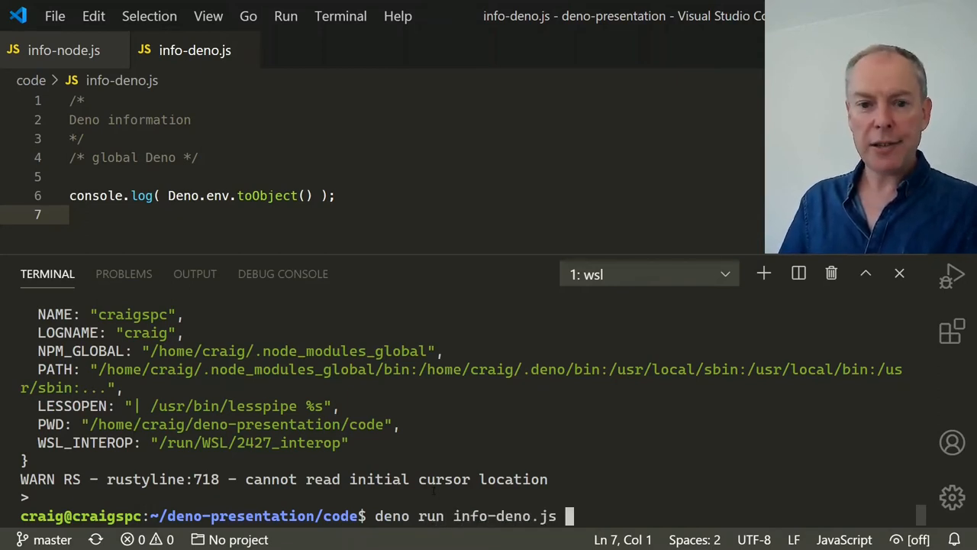
pyautogui.press('Return')
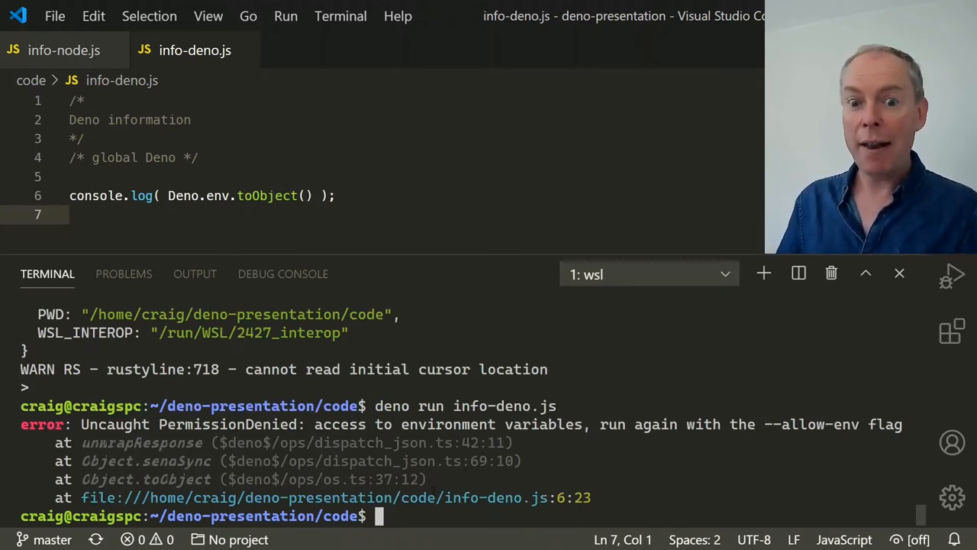
# - Rerun info-deno.js with the --allow-env flag after the permission error
pyautogui.write('deno run info-deno.js')
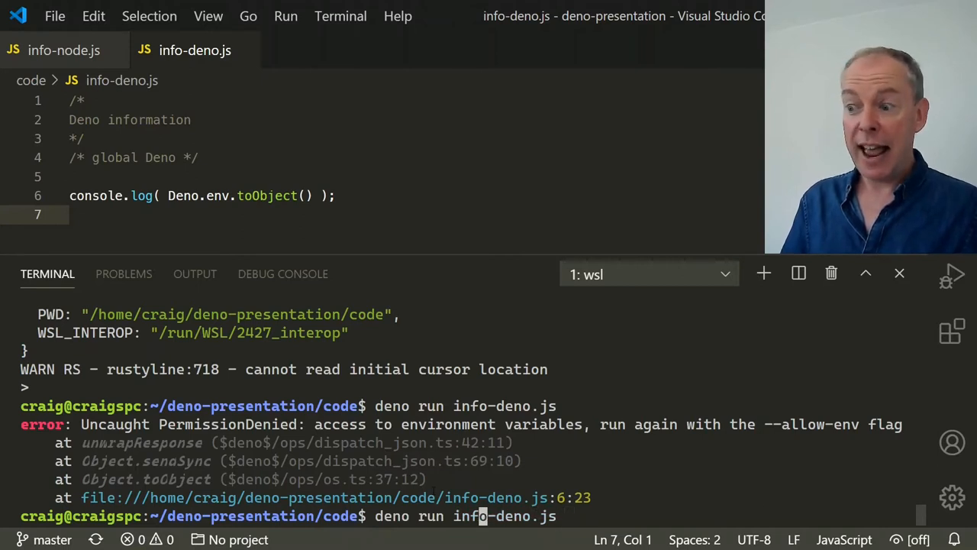
pyautogui.write('--')
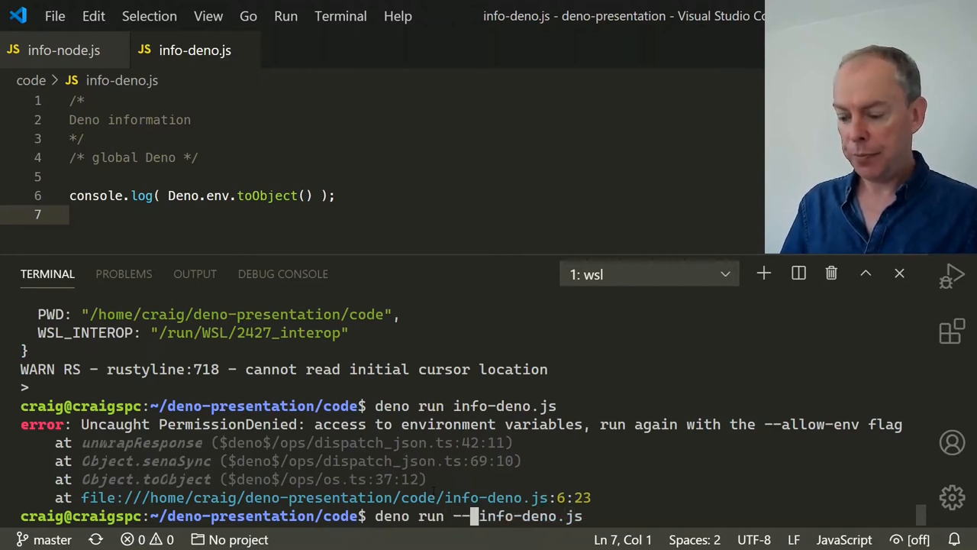
pyautogui.write('allow-e')
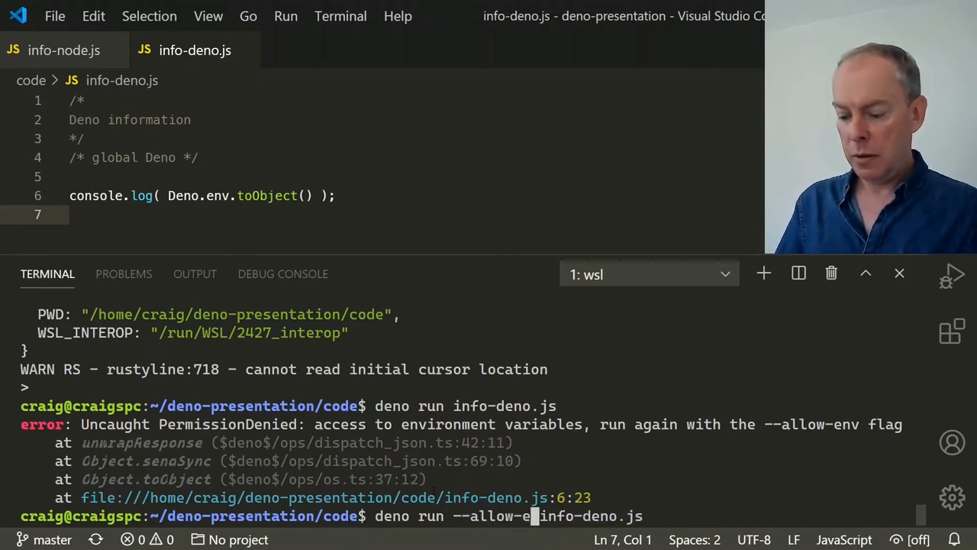
pyautogui.press('Return')
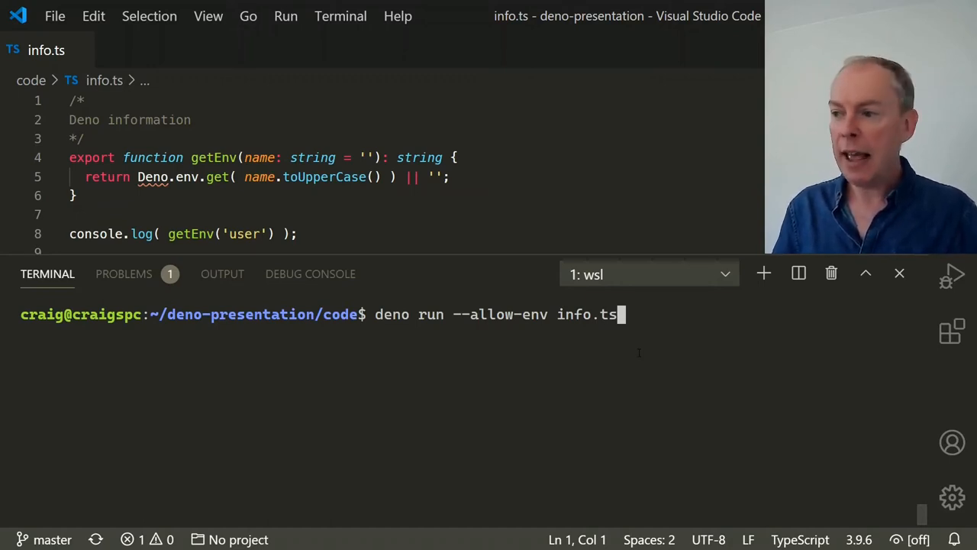
# - Execute 'deno run --allow-env info.ts' to run the TypeScript file directly
pyautogui.press('Return')
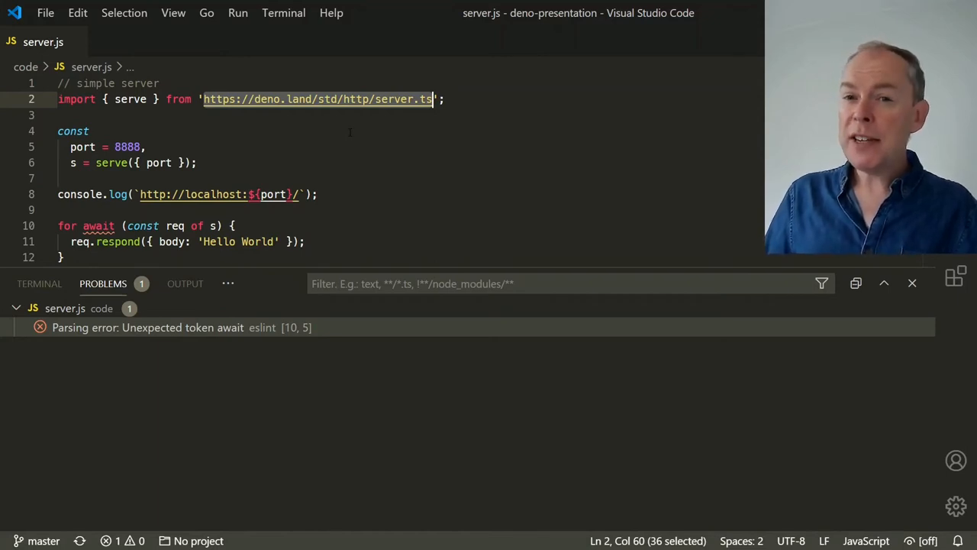
# - Select the await keyword in the line 10 for loop, then return to the terminal
pyautogui.click(84, 225)
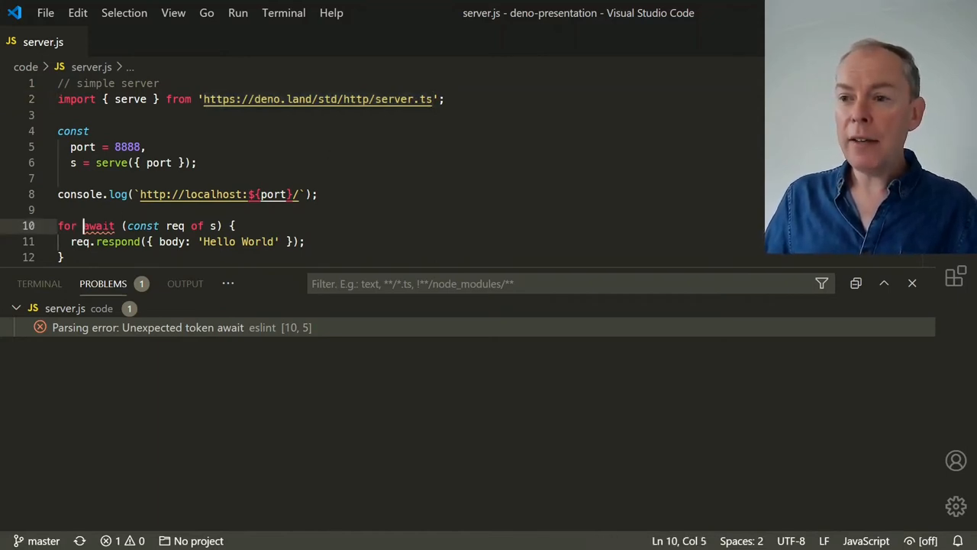
pyautogui.doubleClick(98, 225)
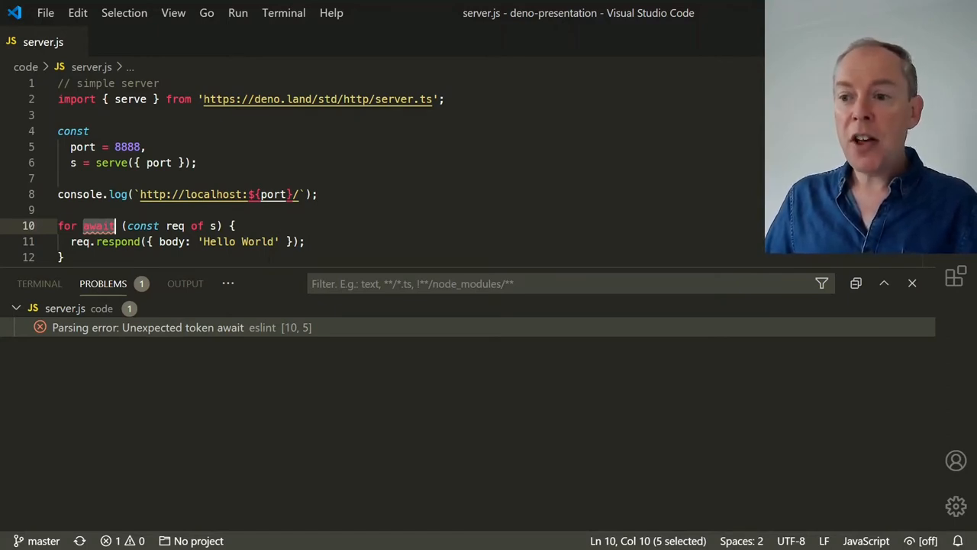
pyautogui.click(38, 283)
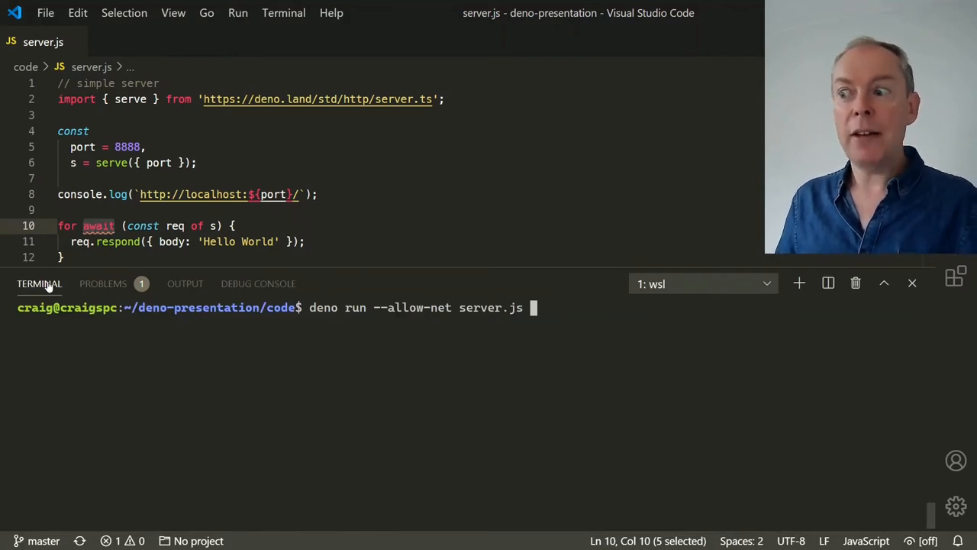
# - Run server.js on localhost:8888, stop it with Ctrl+C, and retype the run command
pyautogui.press('Return')
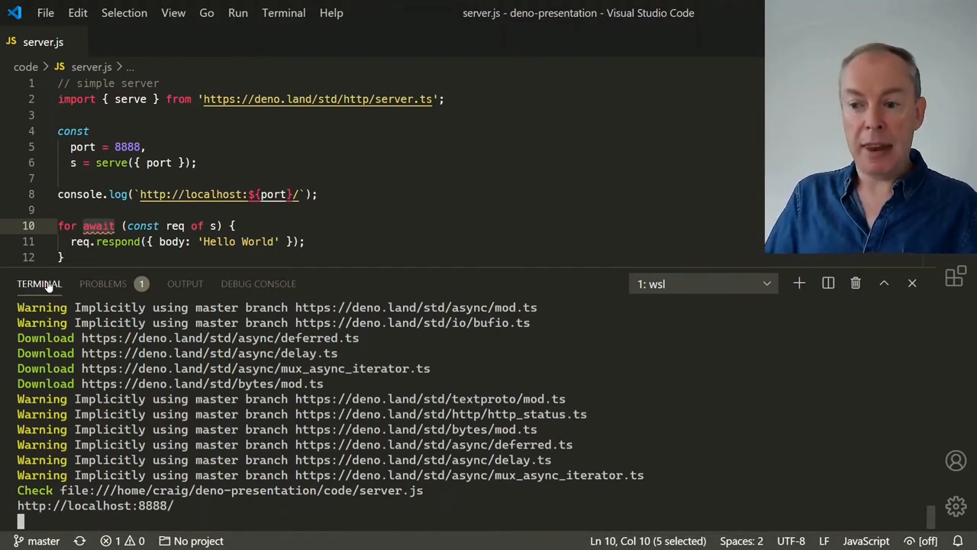
pyautogui.press('ctrl+c')
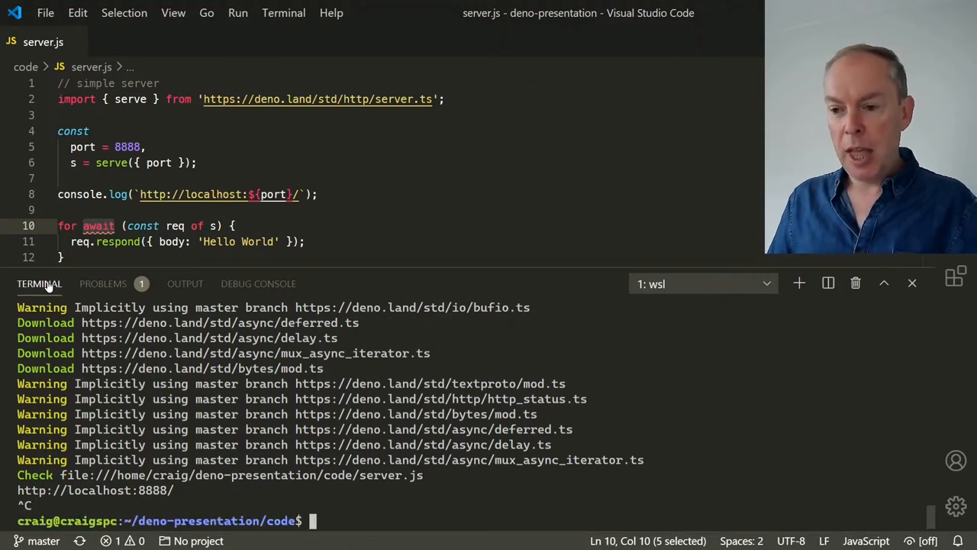
pyautogui.write('deno run --allow-net server.js')
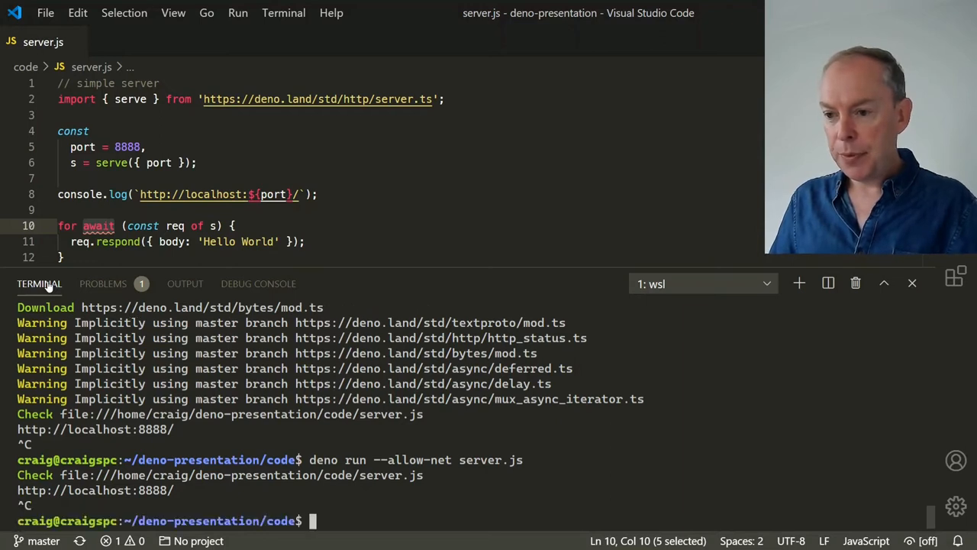
# - Show server.js dependency information with 'deno info server.js'
pyautogui.write('deno i')
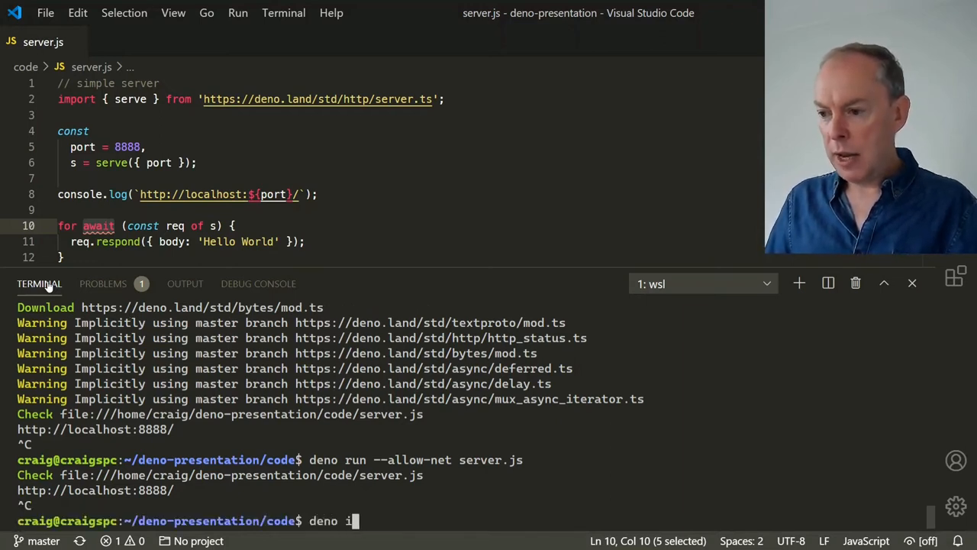
pyautogui.write('nfo')
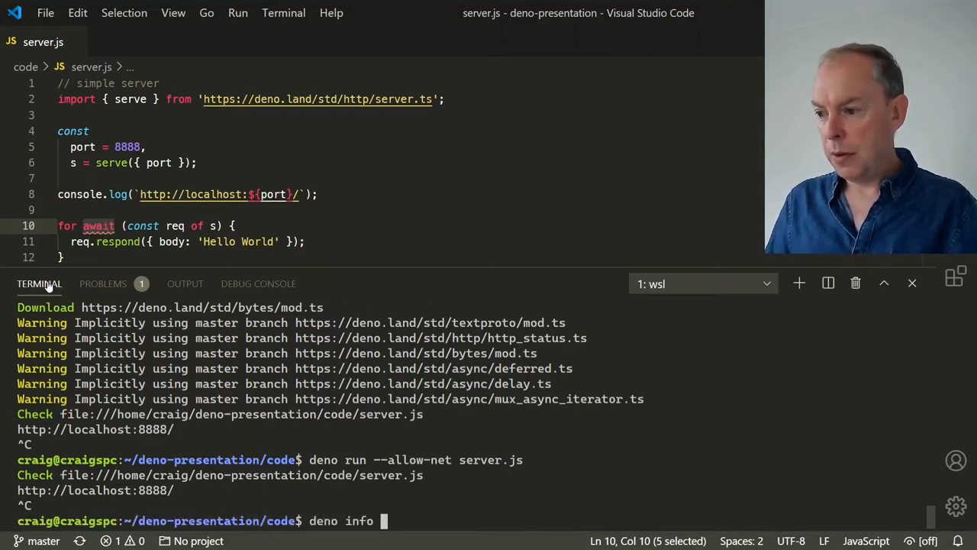
pyautogui.write('server.js')
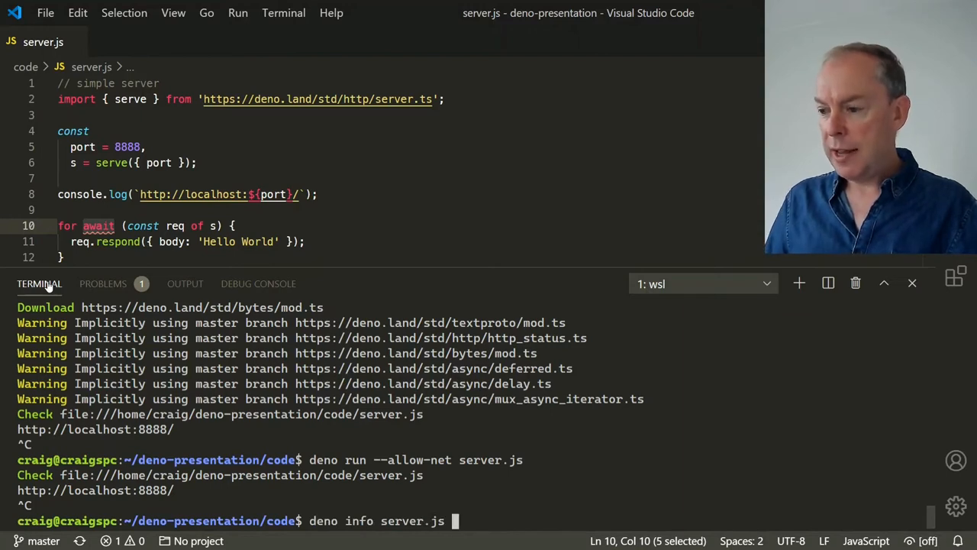
pyautogui.press('Return')
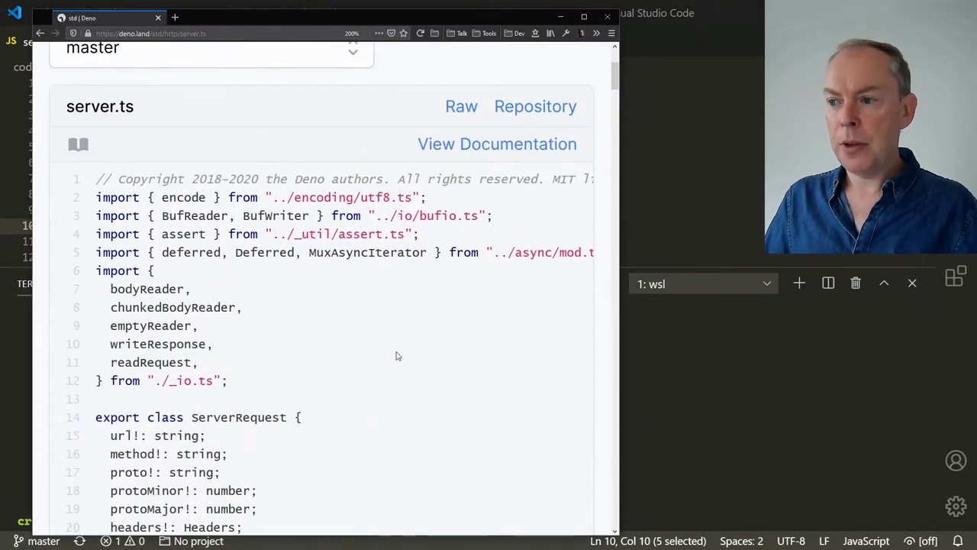
# - Scroll up the deno.land std/http/server.ts page to its Standard Library heading
pyautogui.scroll(3)
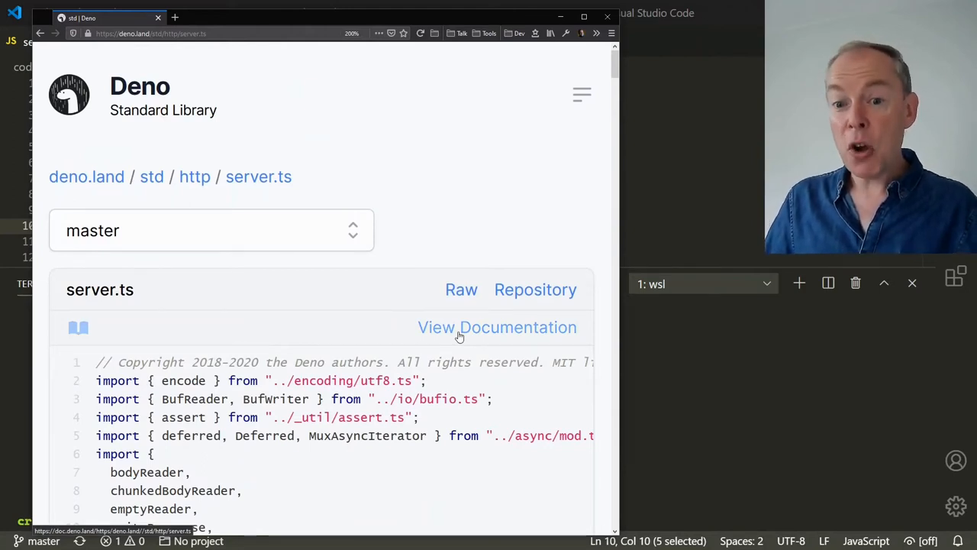
pyautogui.moveTo(571, 64)
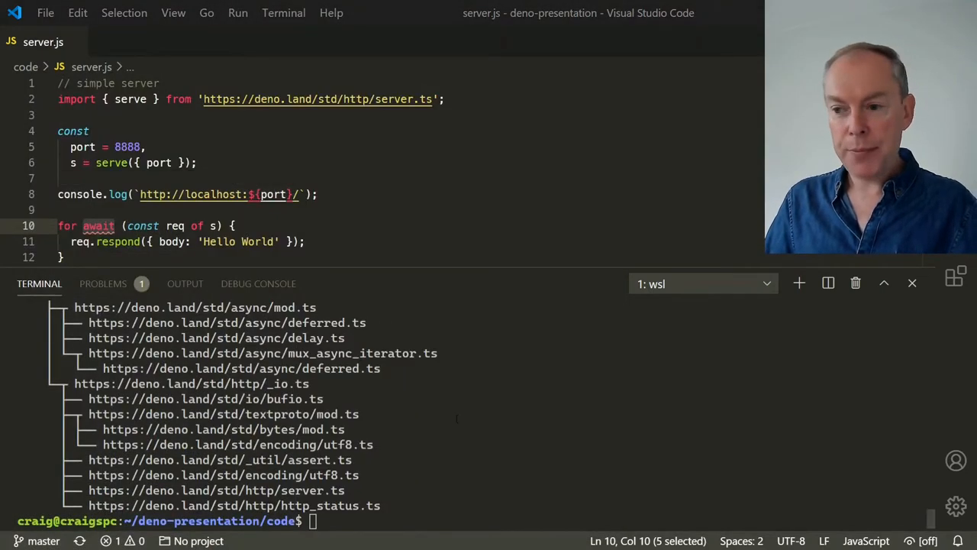
pyautogui.write('deno run https://deno.land/std/examples/welcome.ts')
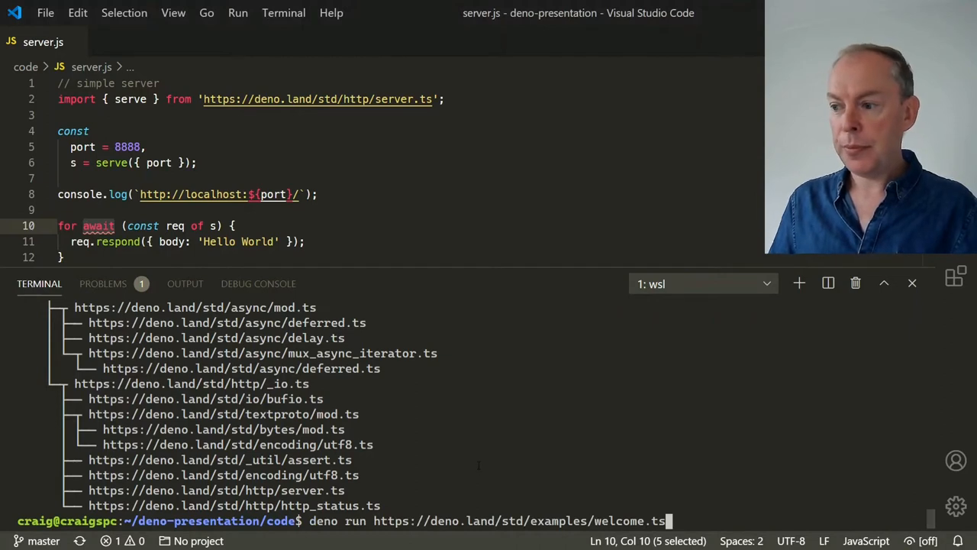
pyautogui.press('Return')
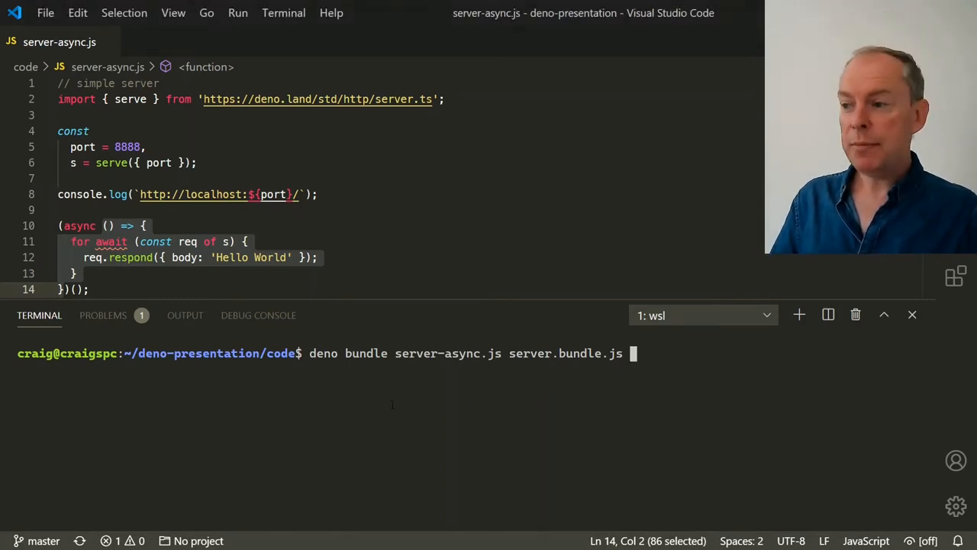
# - Bundle server-async.js into server.bundle.js, then run the bundle with --allow-net
pyautogui.press('Return')
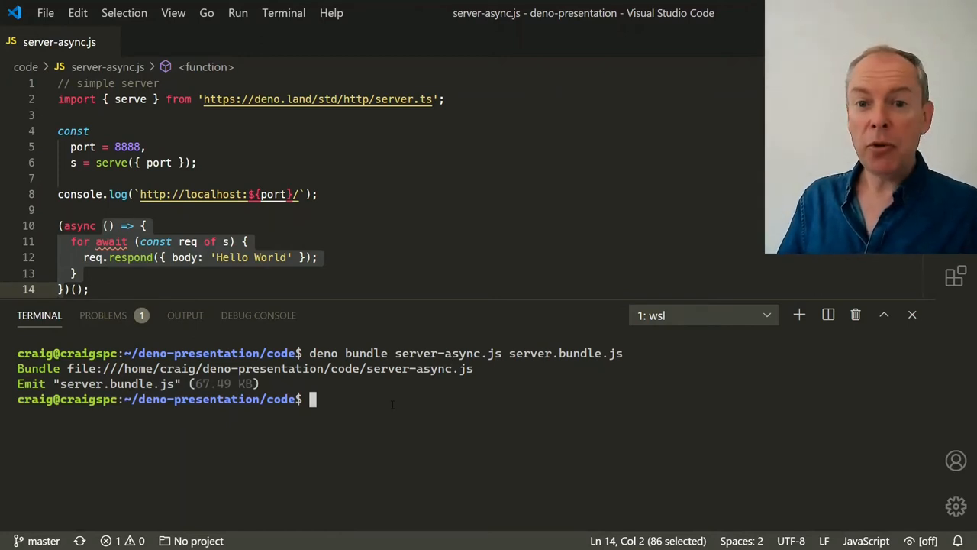
pyautogui.write('deno run --allow-net server.bundle.js')
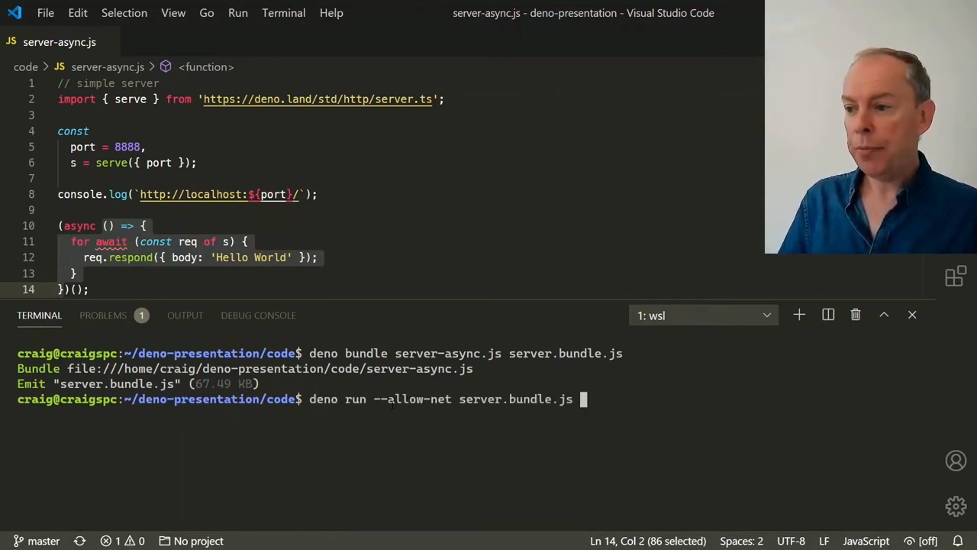
pyautogui.press('Return')
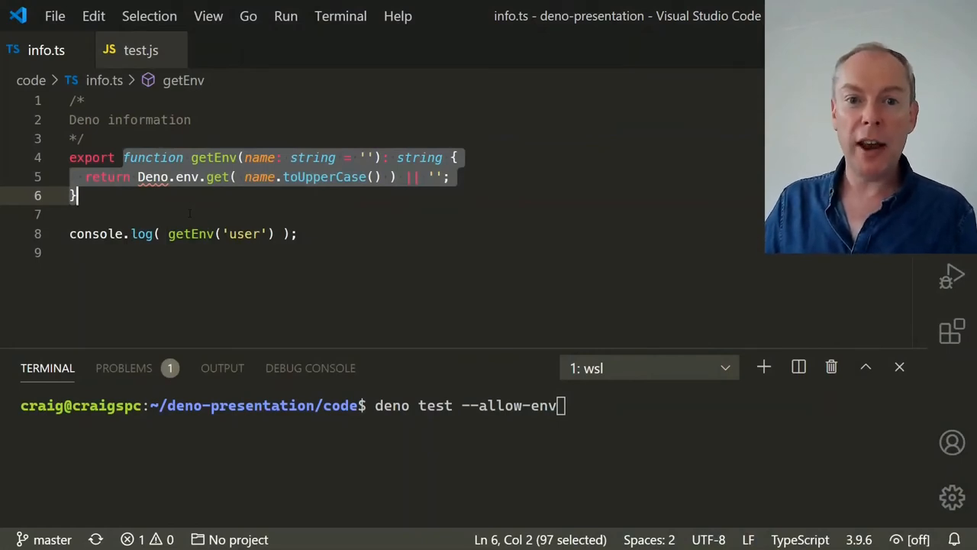
pyautogui.moveTo(141, 50)
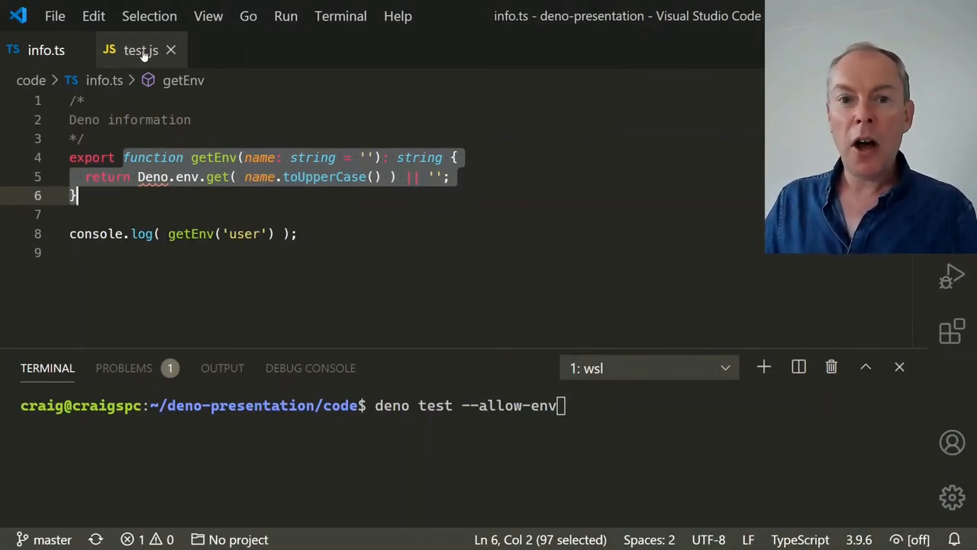
# - Show test.js and scroll through its getEnv import and the two Deno.test cases
pyautogui.click(140, 50)
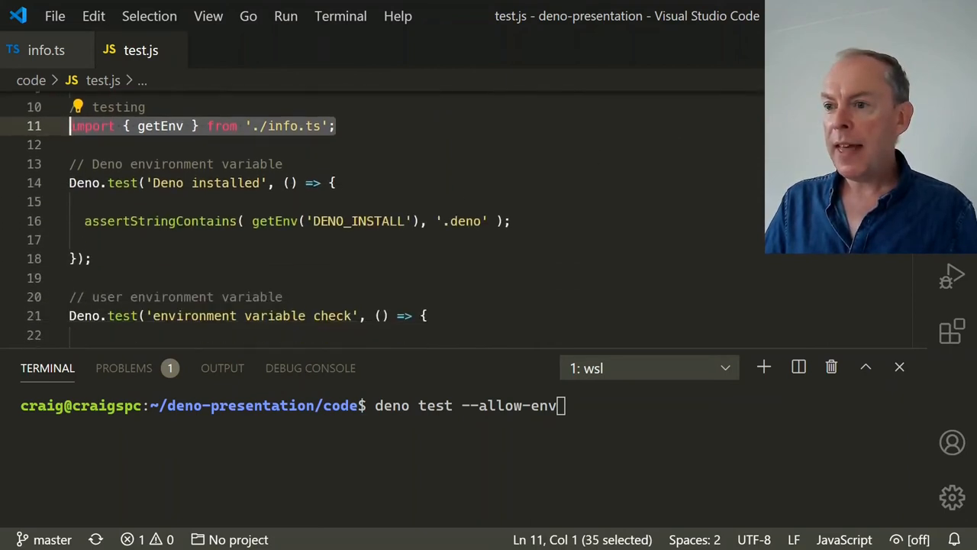
pyautogui.scroll(-3)
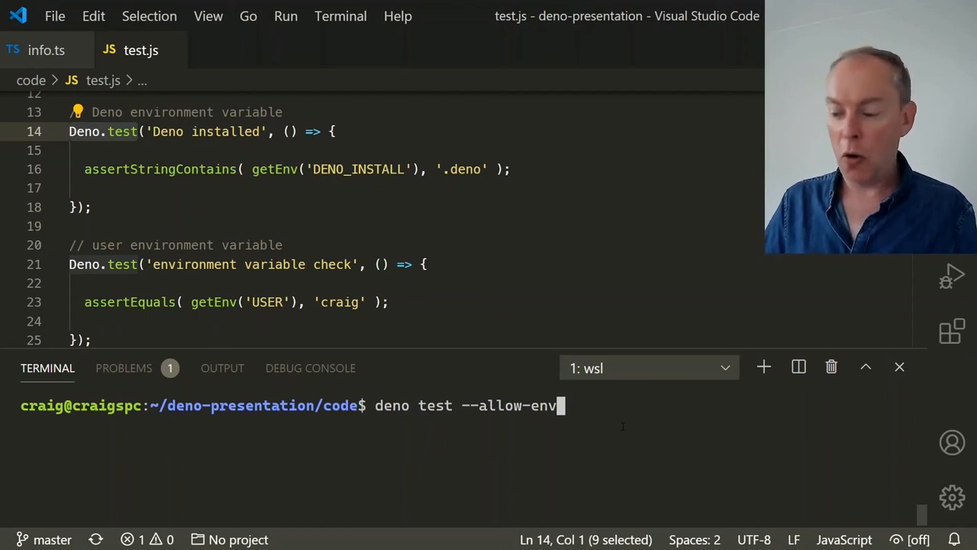
# - Run deno test with --allow-env, leaving event.js with its load and unload listeners open
pyautogui.press('Return')
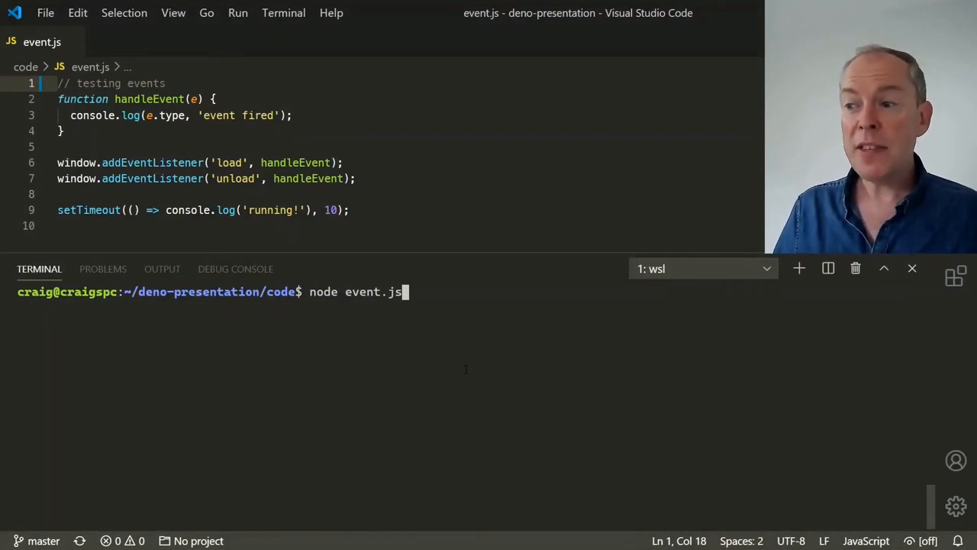
# - Run event.js with Node ('window is not defined'), then with deno run event.js, which succeeds
pyautogui.press('Return')
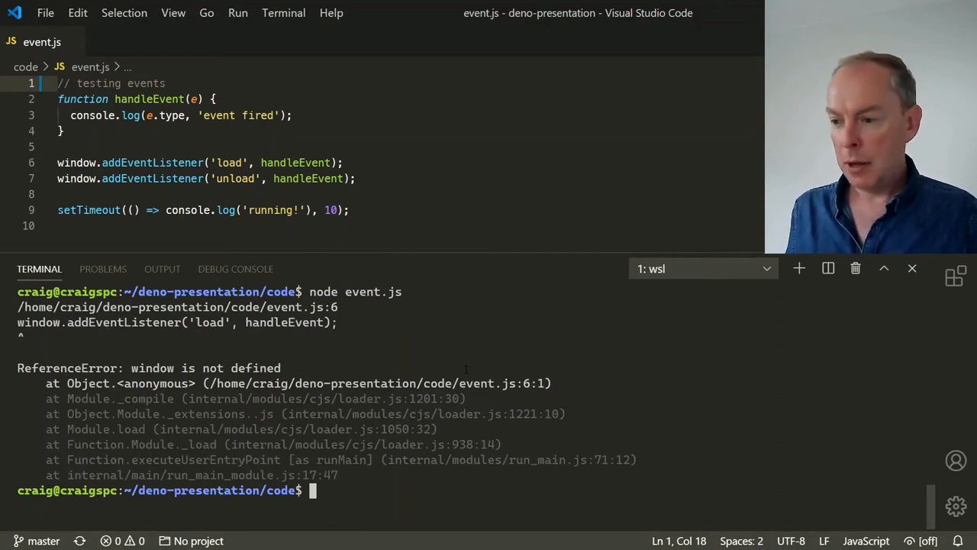
pyautogui.write('deno run event.js')
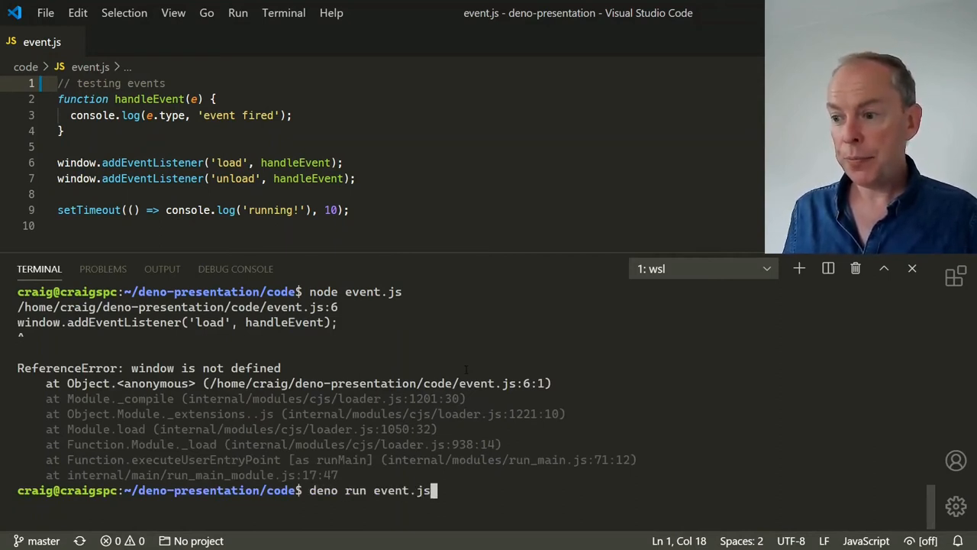
pyautogui.press('Return')
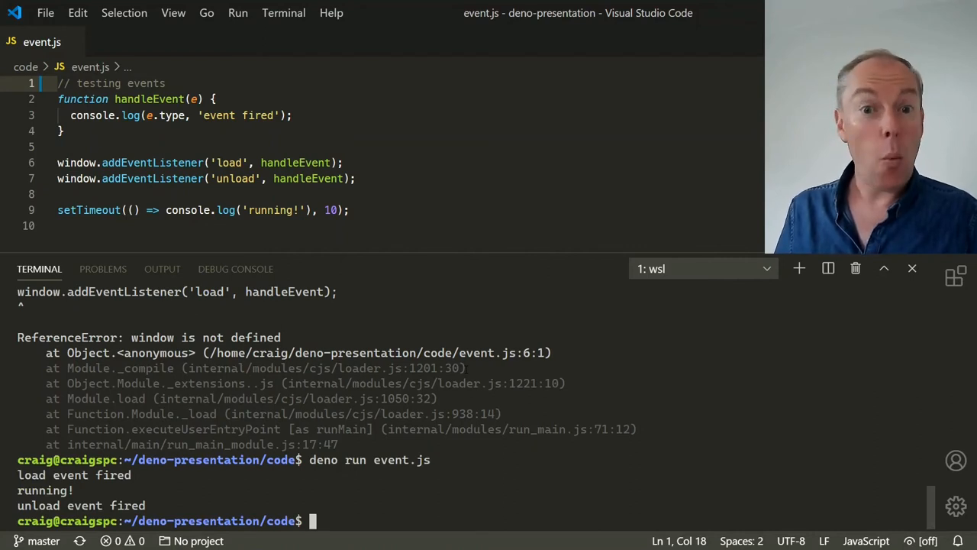